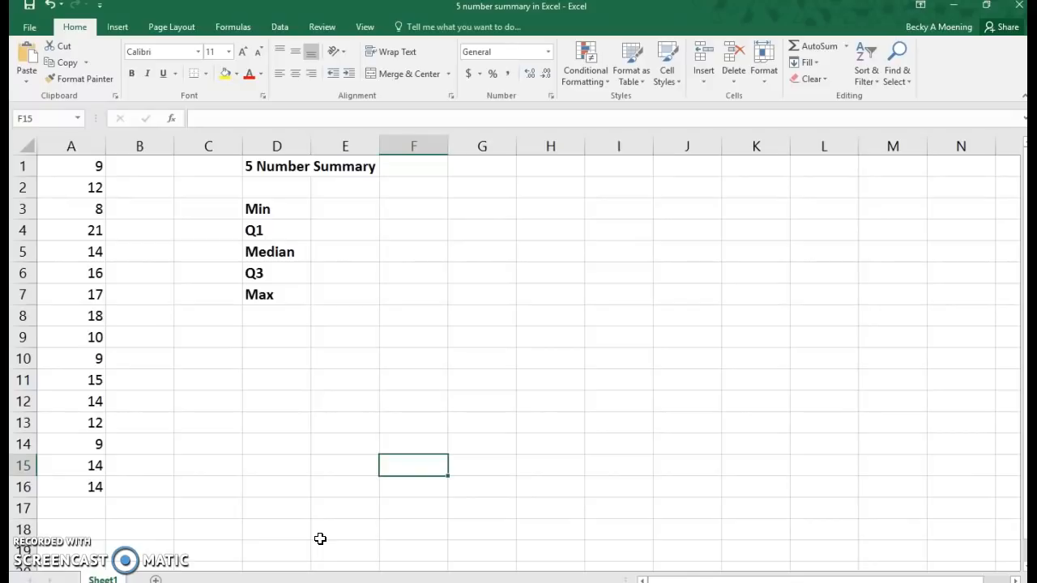
mouse_move(401, 220)
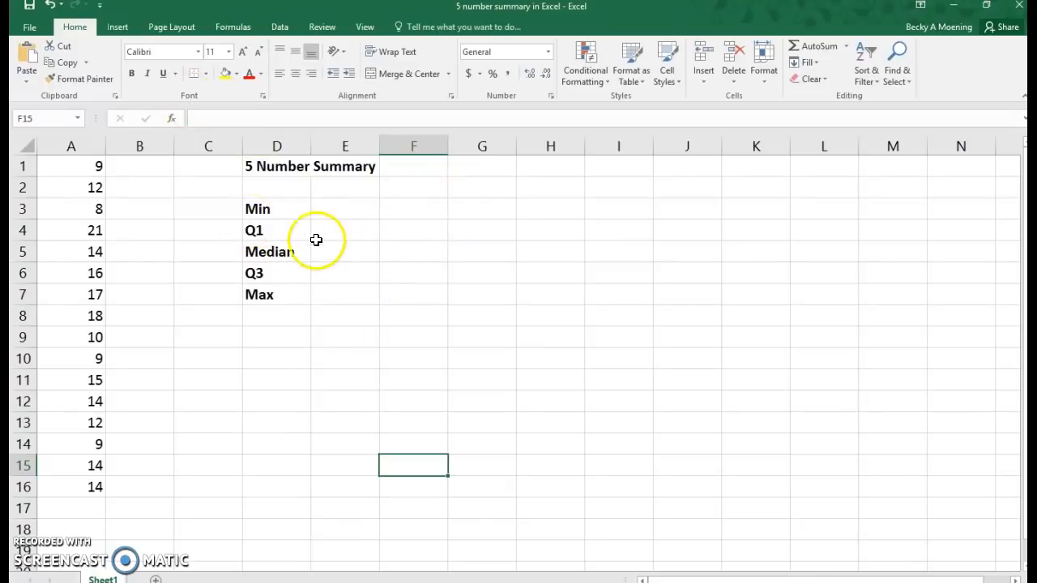
Fill the Min cell with a MIN formula over A1:A16 from the Statistical functions, returning 8
click(345, 207)
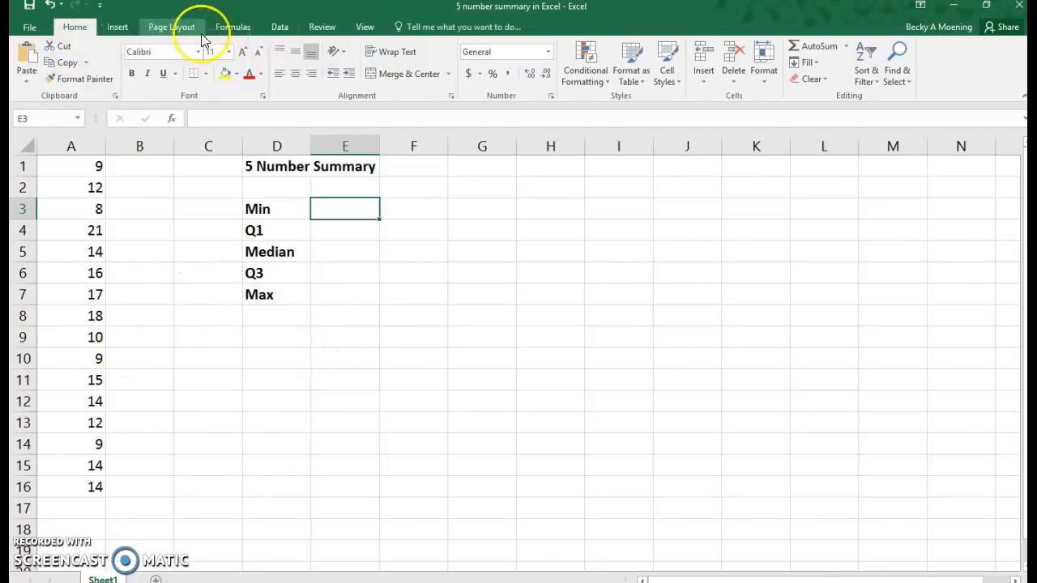
click(233, 25)
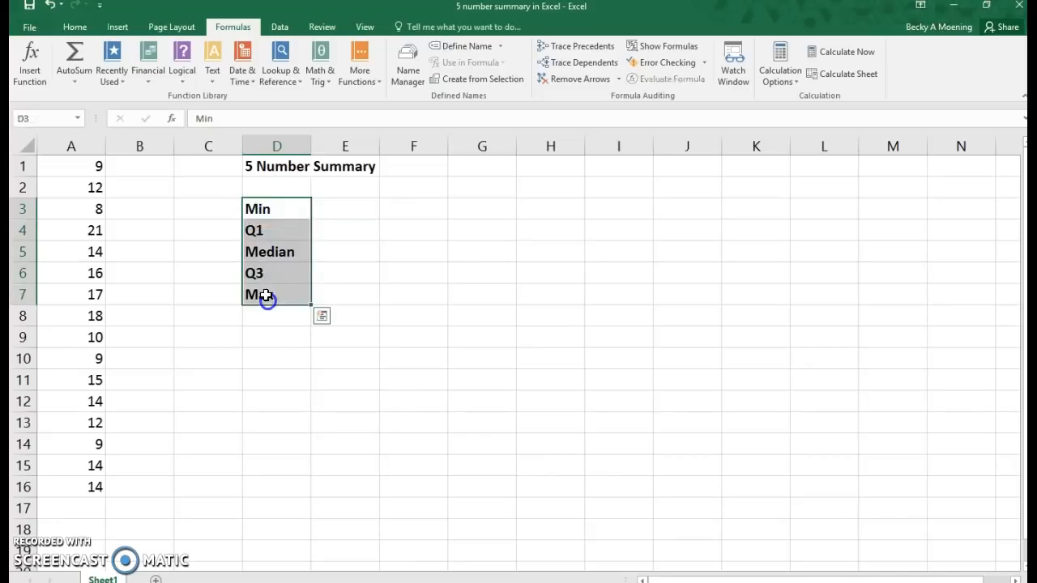
click(360, 61)
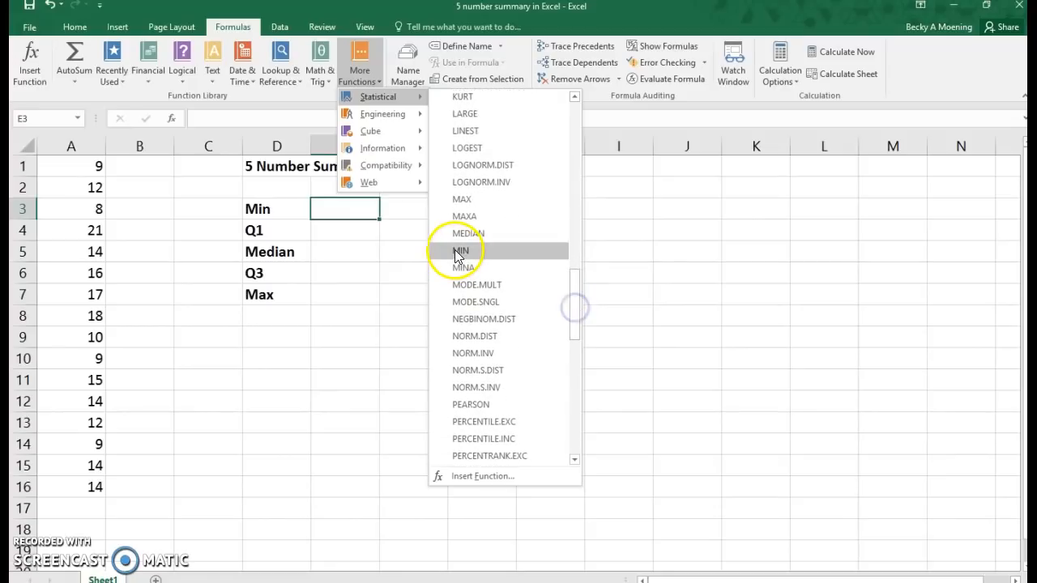
click(460, 249)
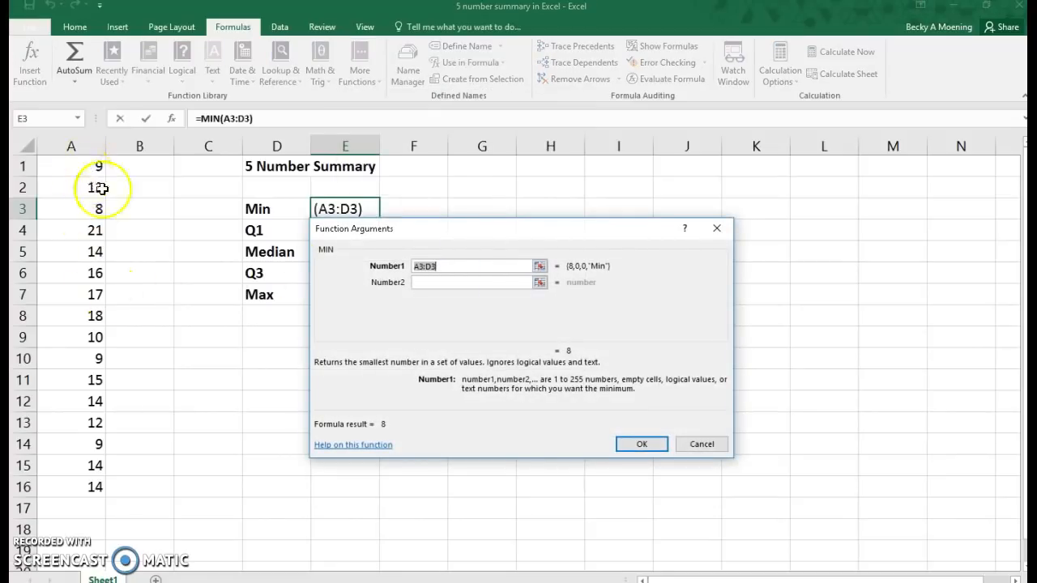
drag(71, 165, 72, 465)
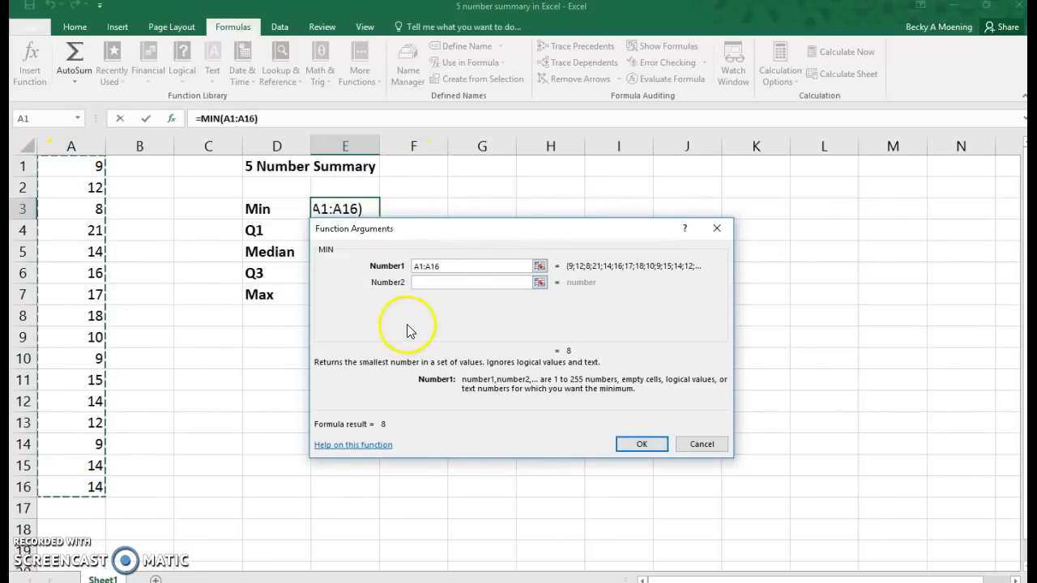
mouse_move(559, 301)
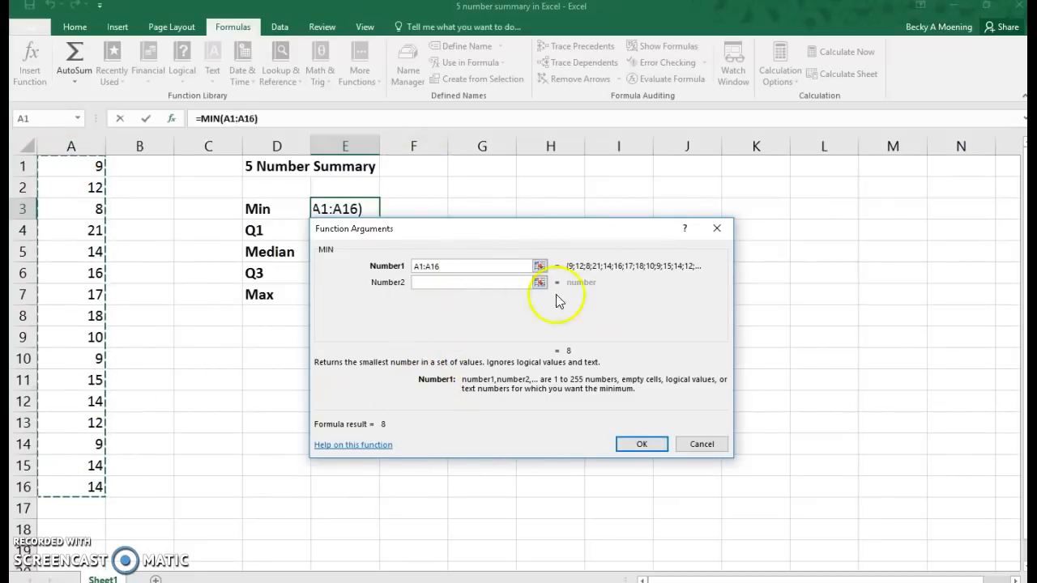
click(641, 444)
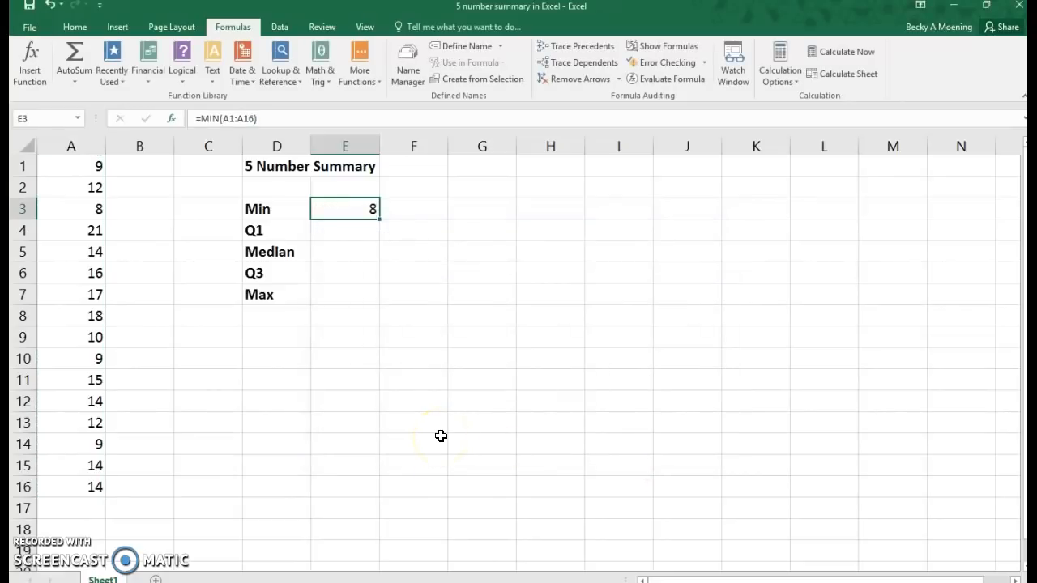
Fill the Q1 cell with QUARTILE.INC over A1:A16 with quart 1, returning 9.75
click(343, 230)
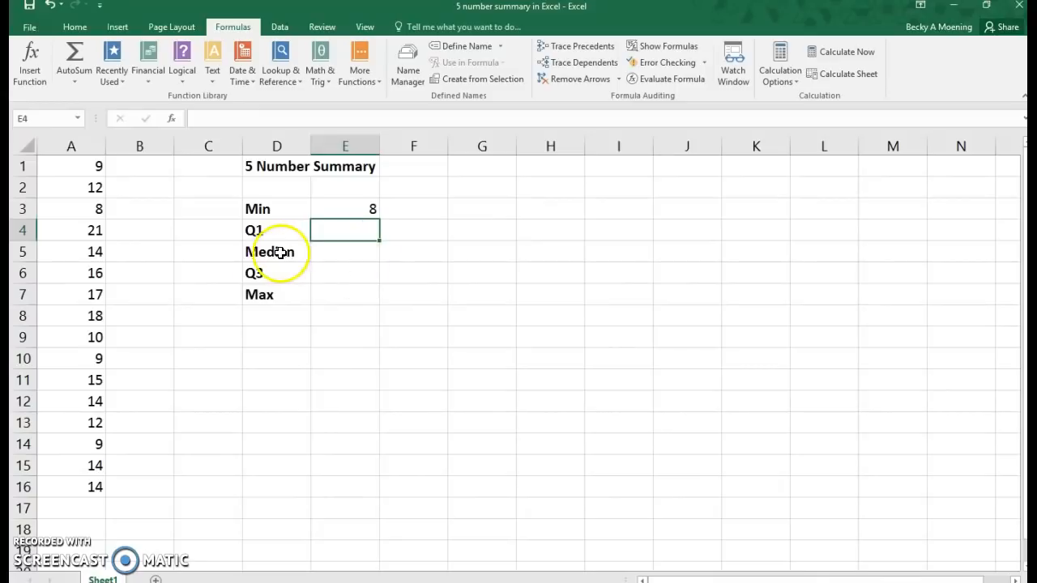
click(360, 65)
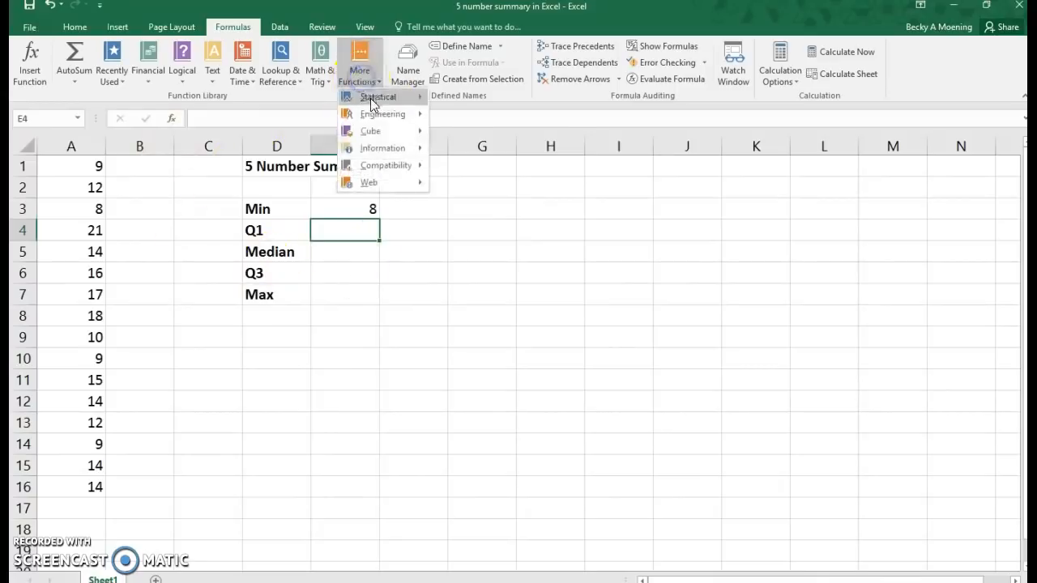
click(378, 98)
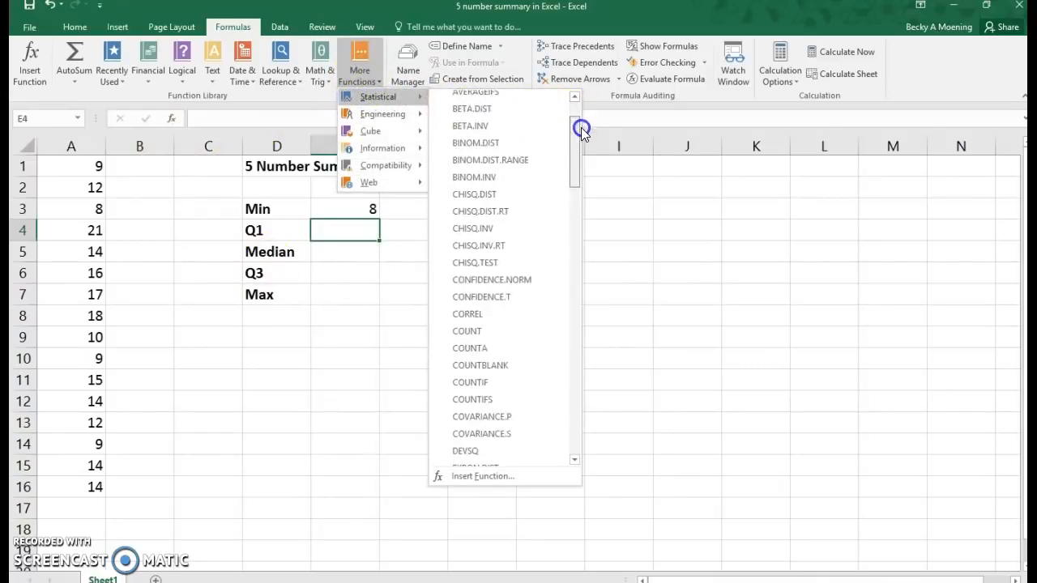
scroll(down, 3)
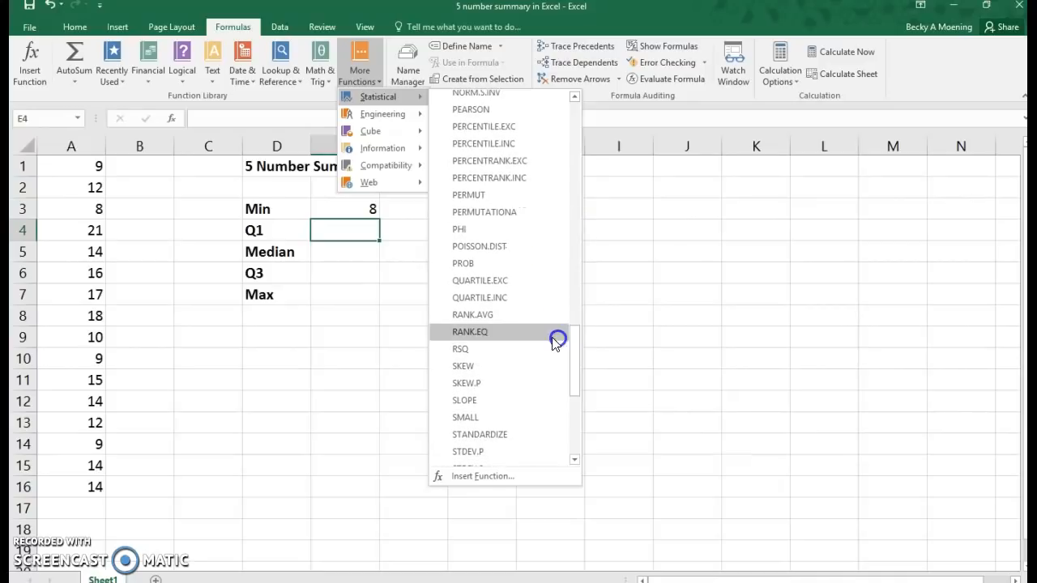
mouse_move(495, 301)
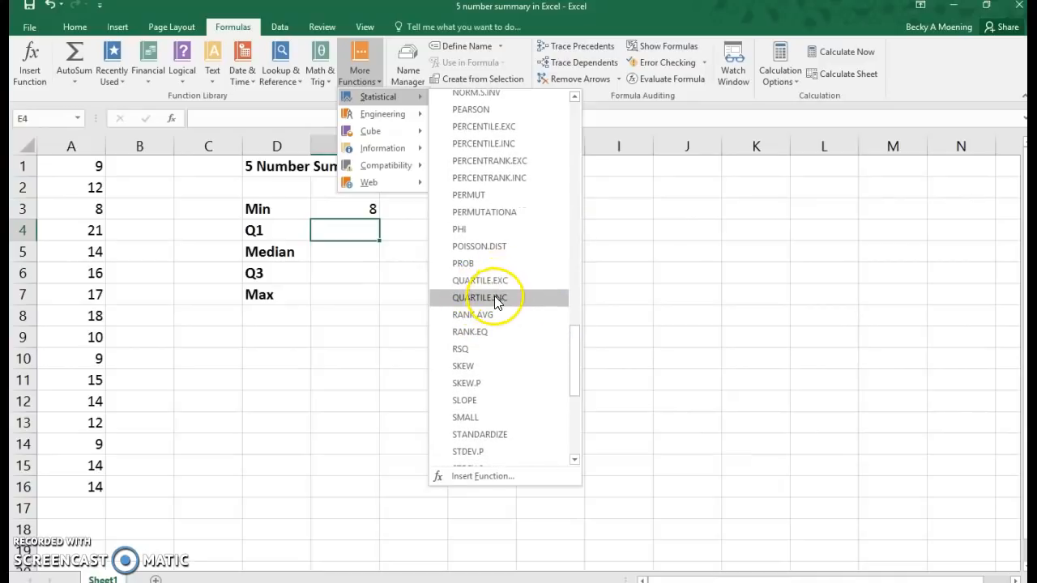
mouse_move(502, 298)
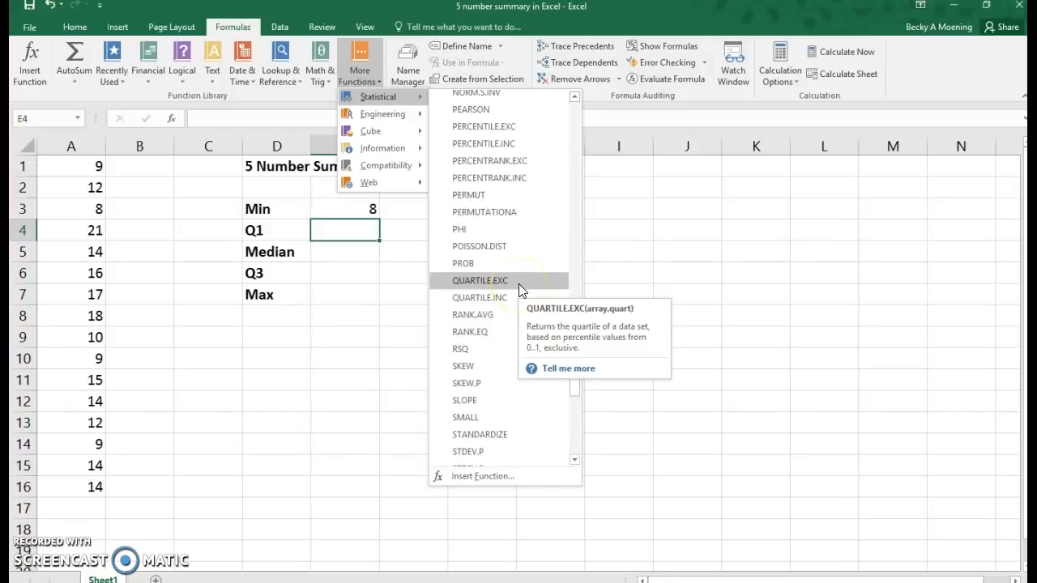
click(480, 298)
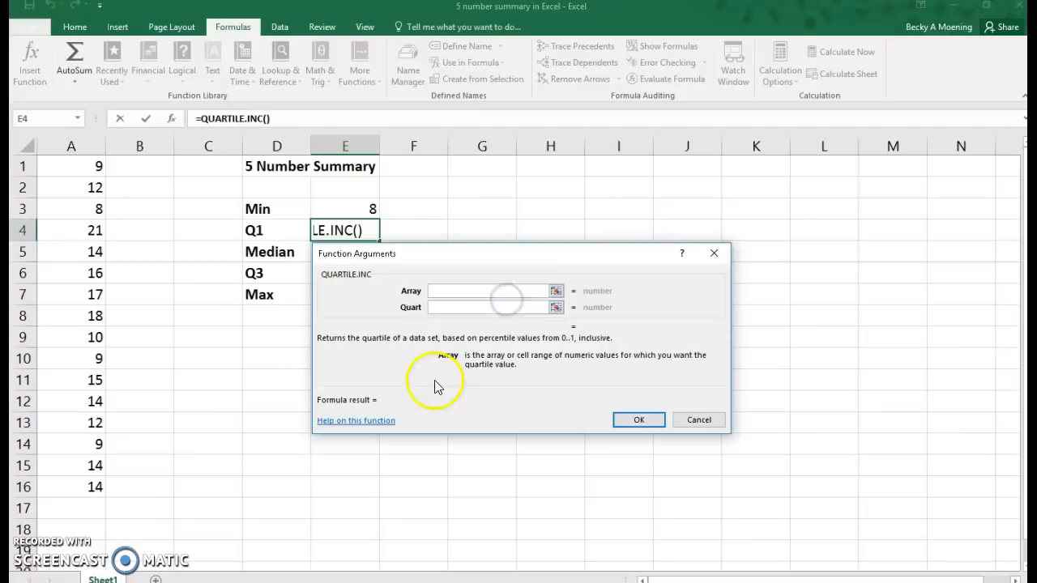
mouse_move(241, 236)
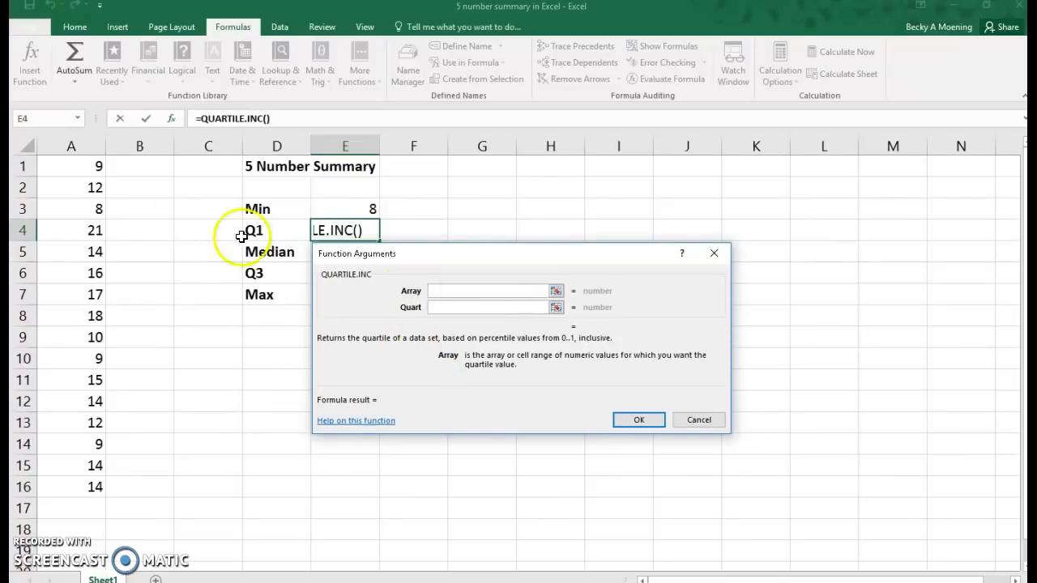
drag(71, 165, 71, 486)
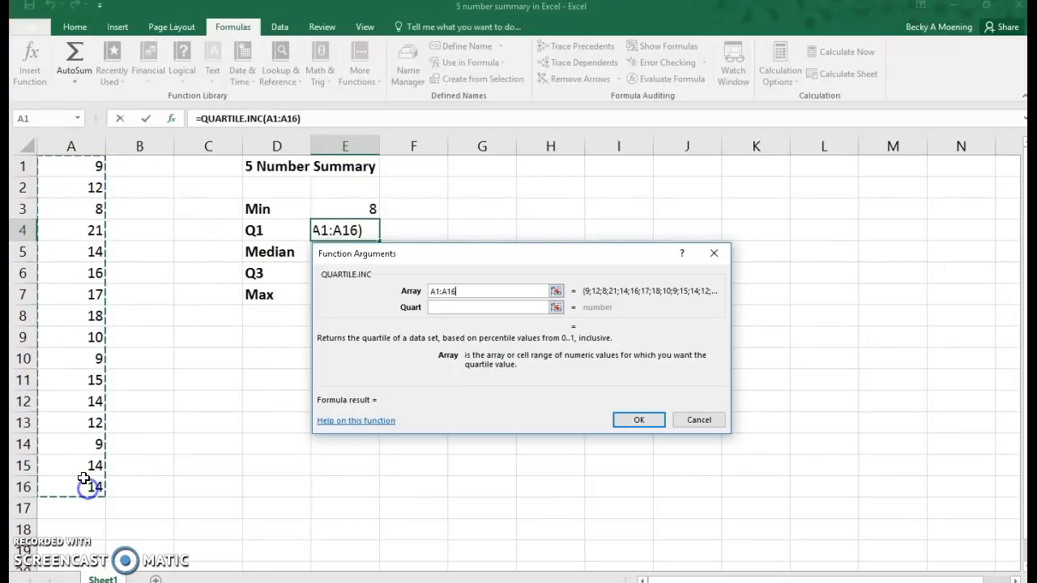
click(486, 308)
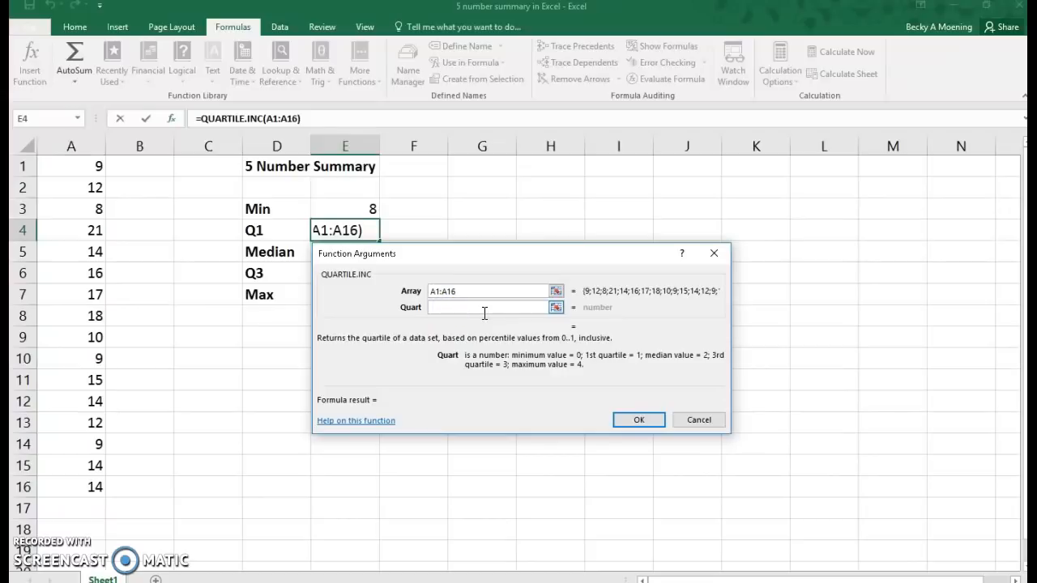
text(1)
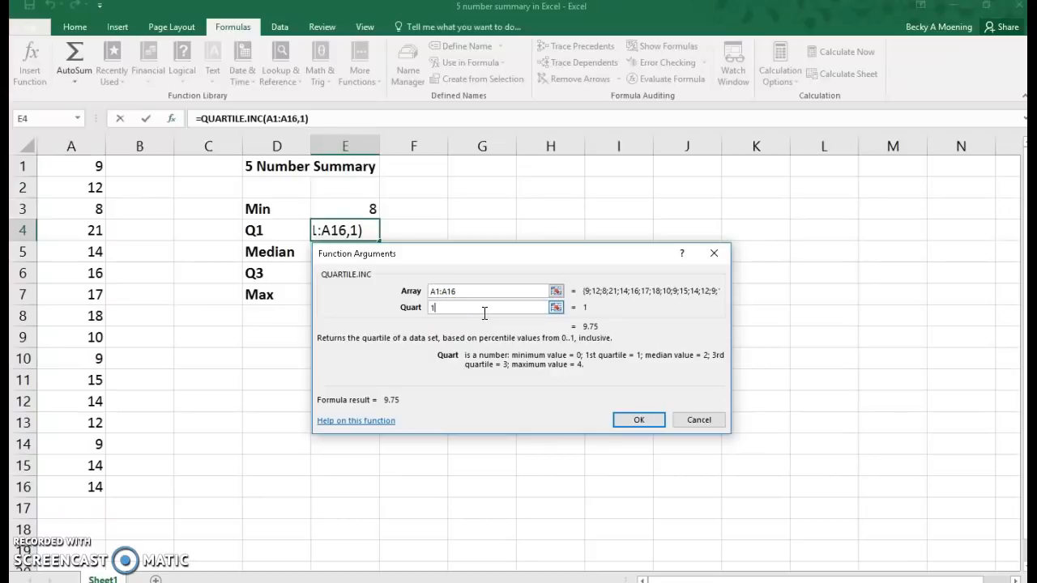
click(638, 419)
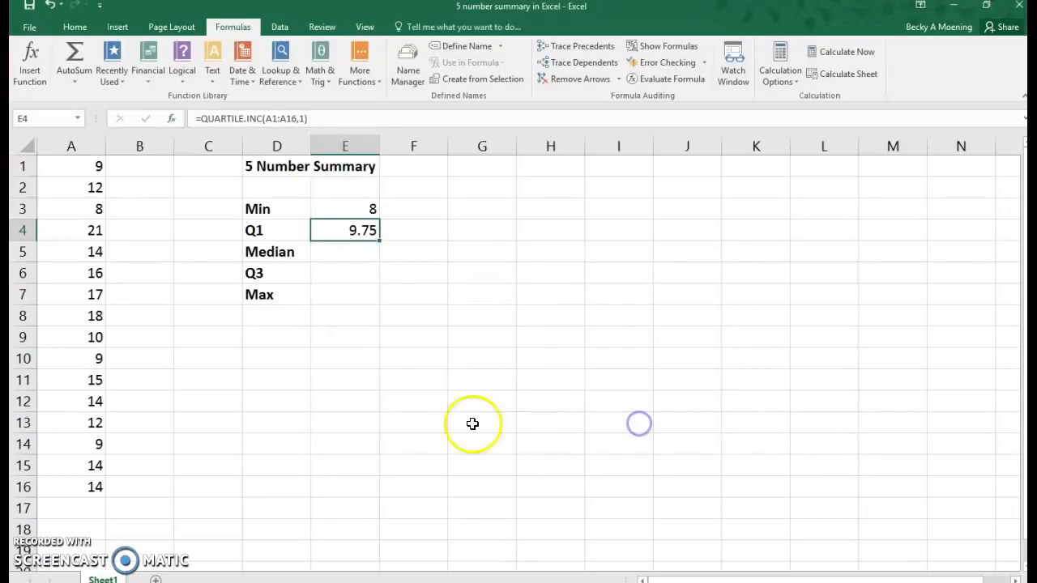
mouse_move(259, 295)
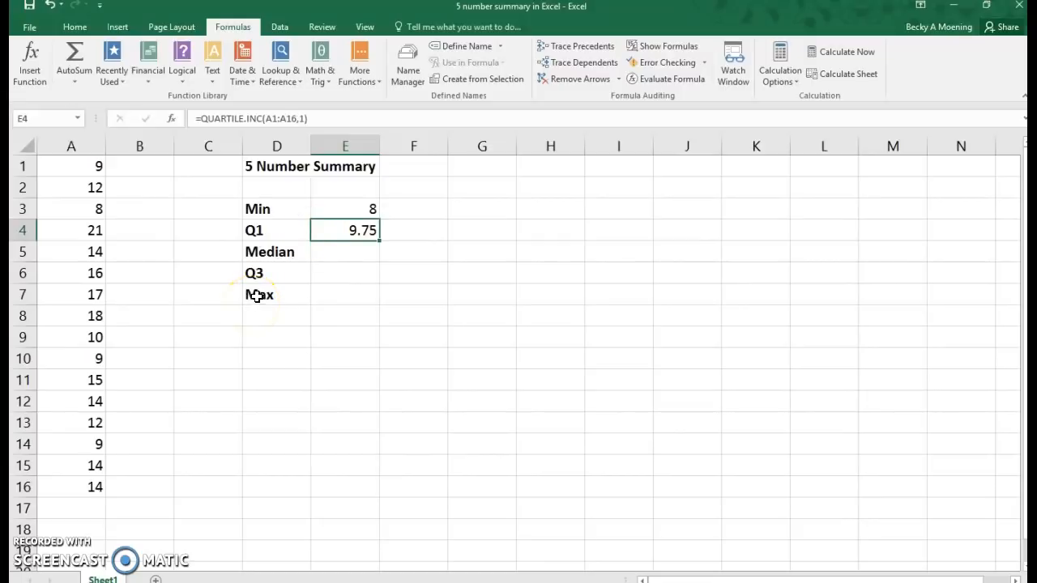
mouse_move(317, 262)
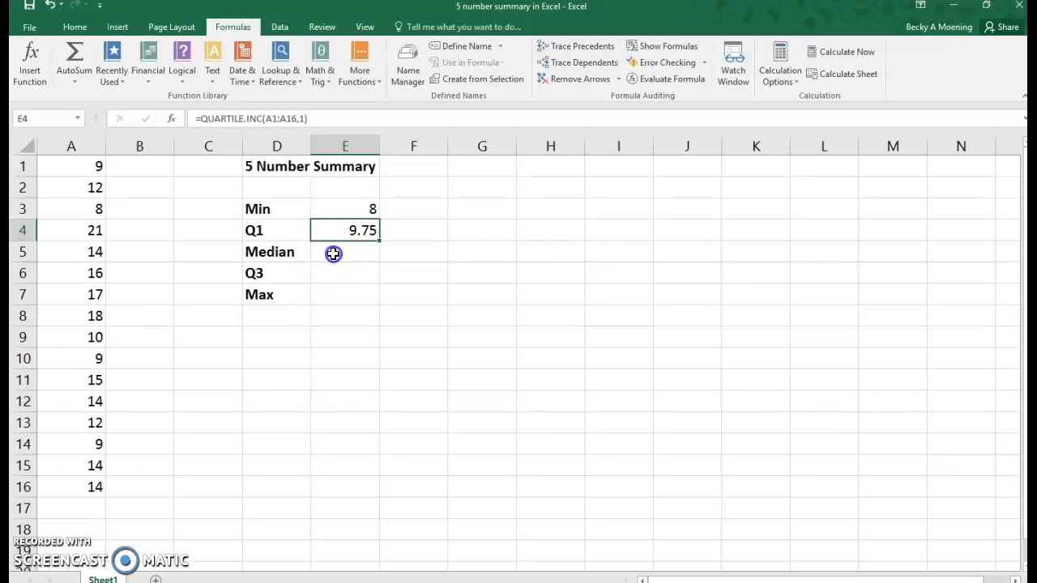
Fill the Median cell with a MEDIAN formula over A1:A16, returning 14
click(345, 251)
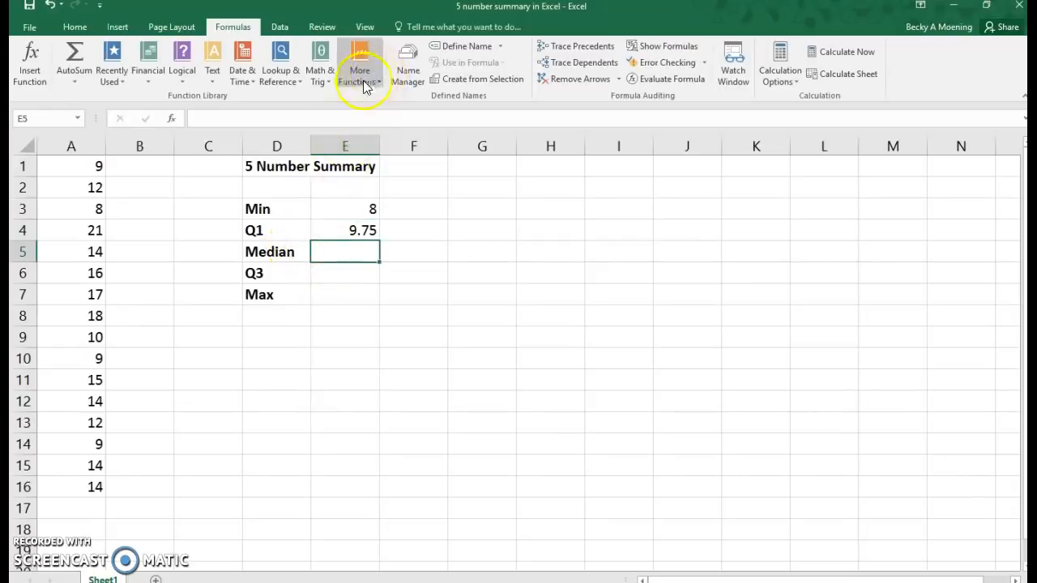
click(359, 65)
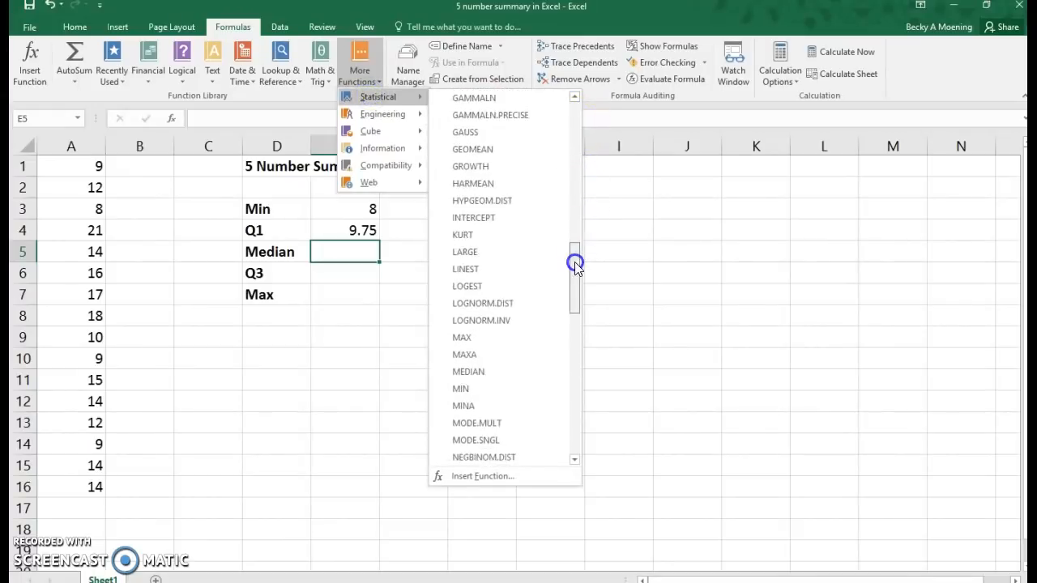
click(468, 371)
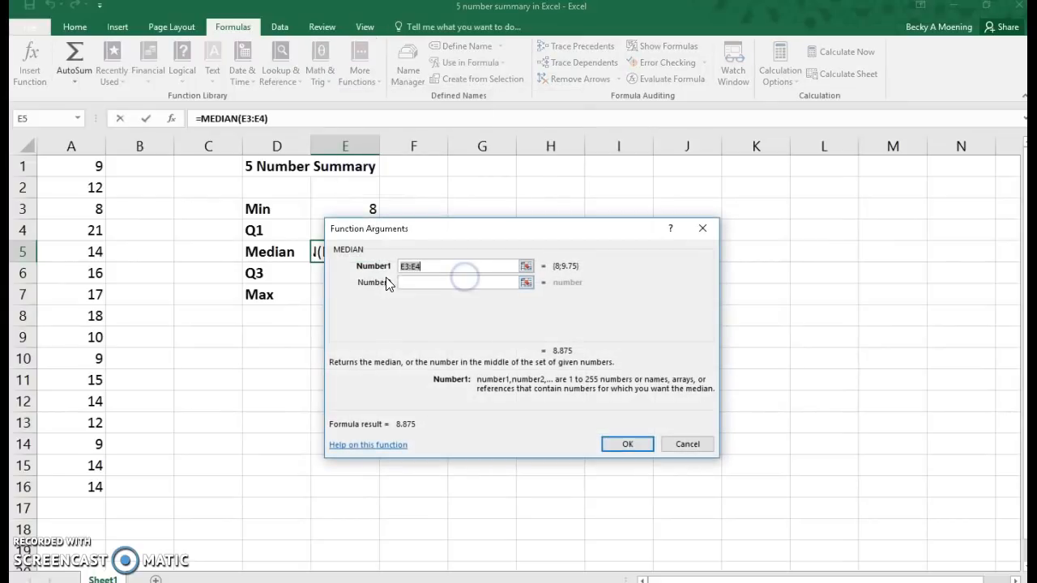
drag(72, 166, 72, 486)
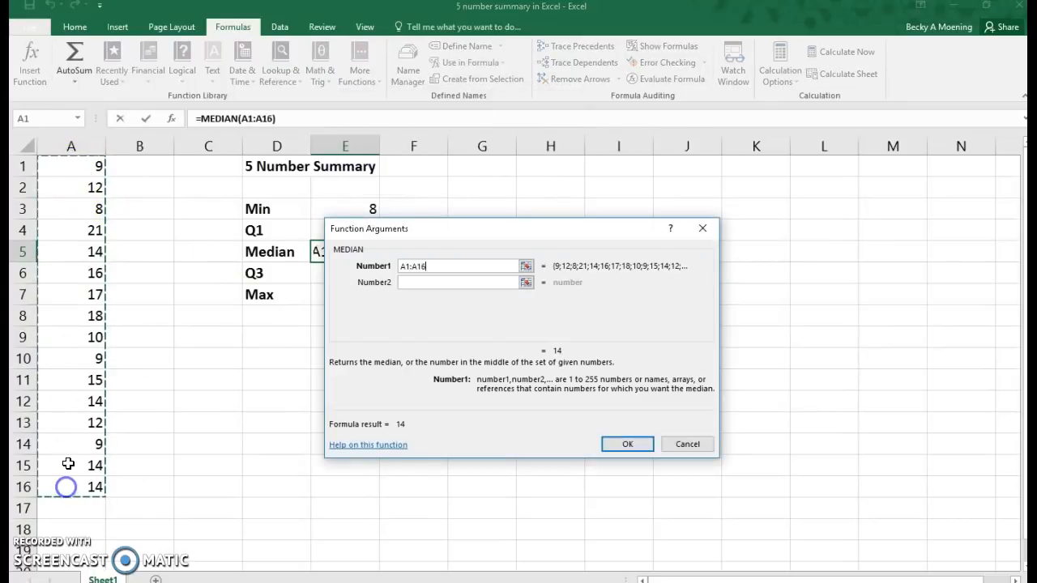
mouse_move(84, 434)
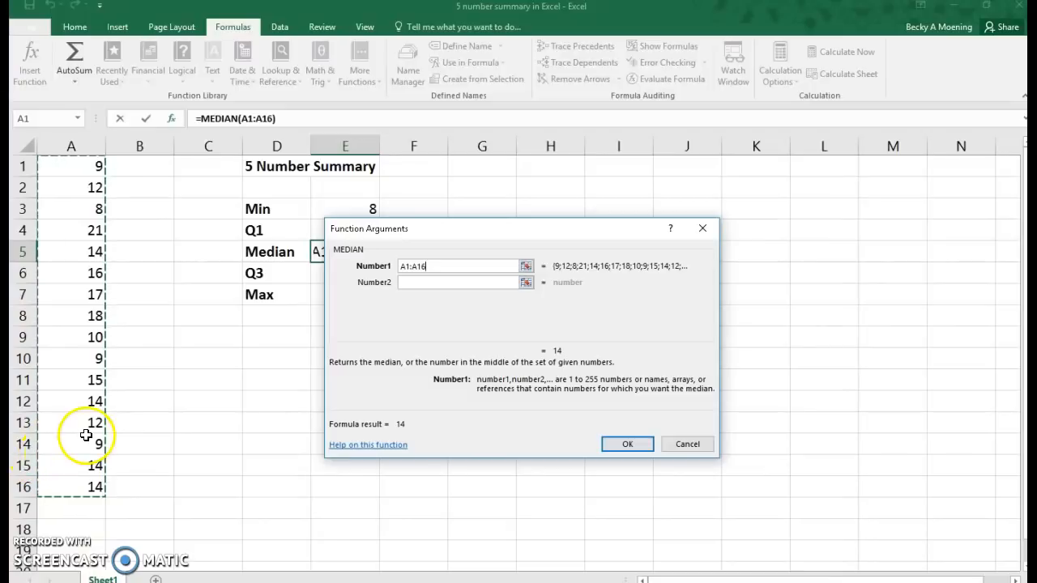
click(627, 444)
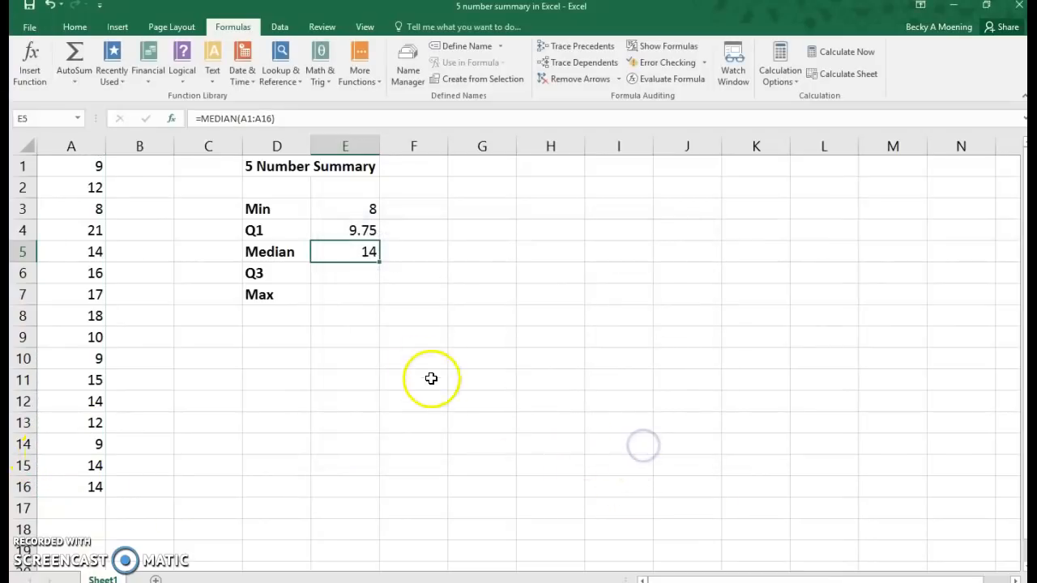
mouse_move(414, 360)
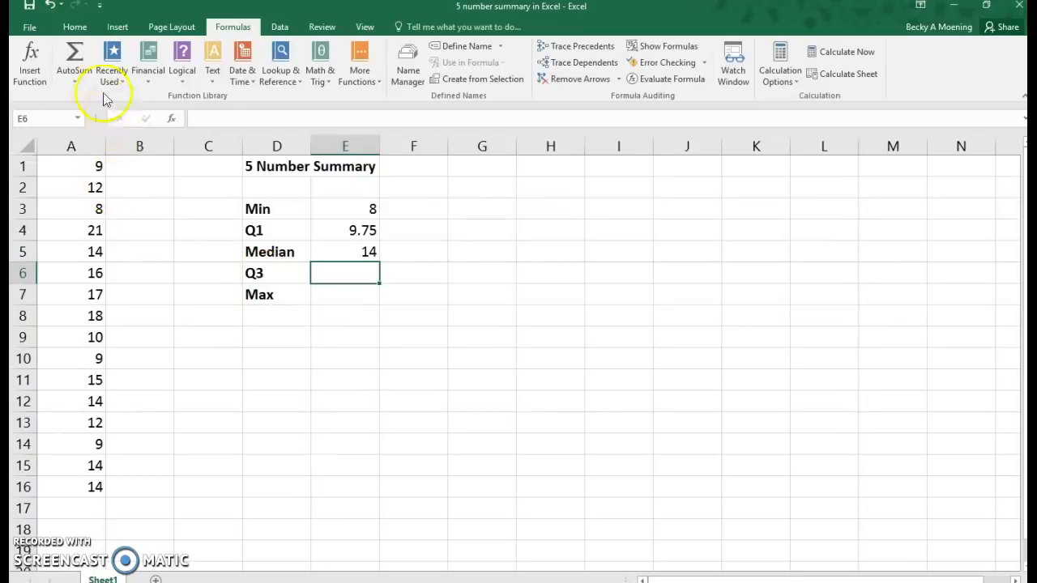
Fill the Q3 cell with recently used QUARTILE.INC over A1:A16 with quart 3, returning 15.25
click(110, 62)
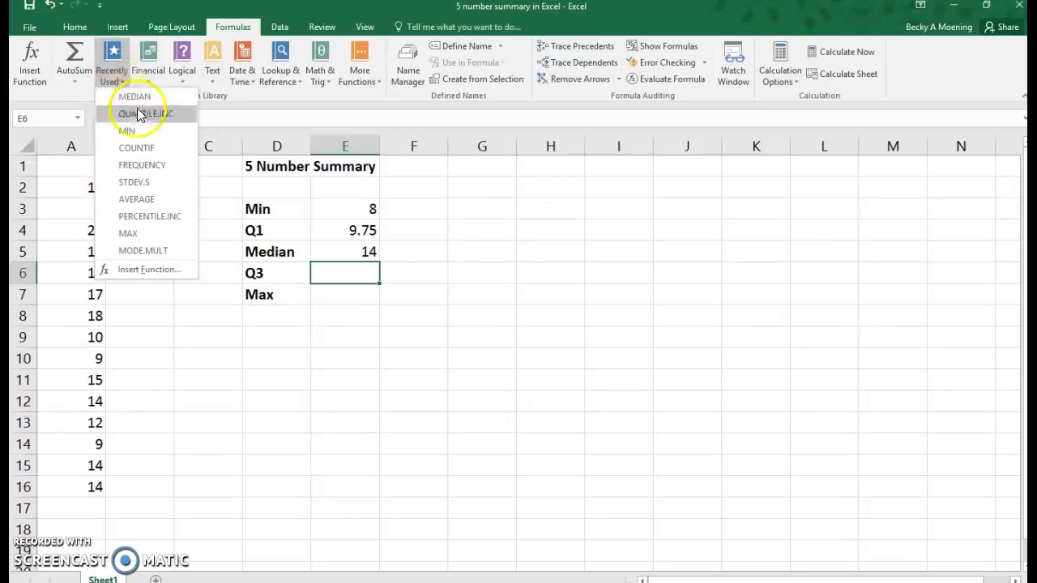
click(145, 113)
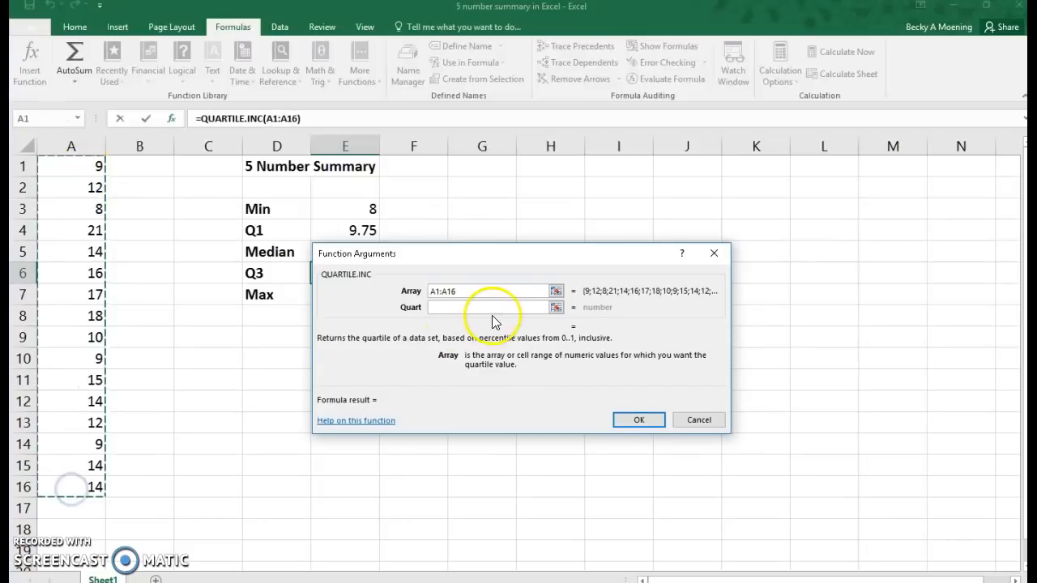
text(3)
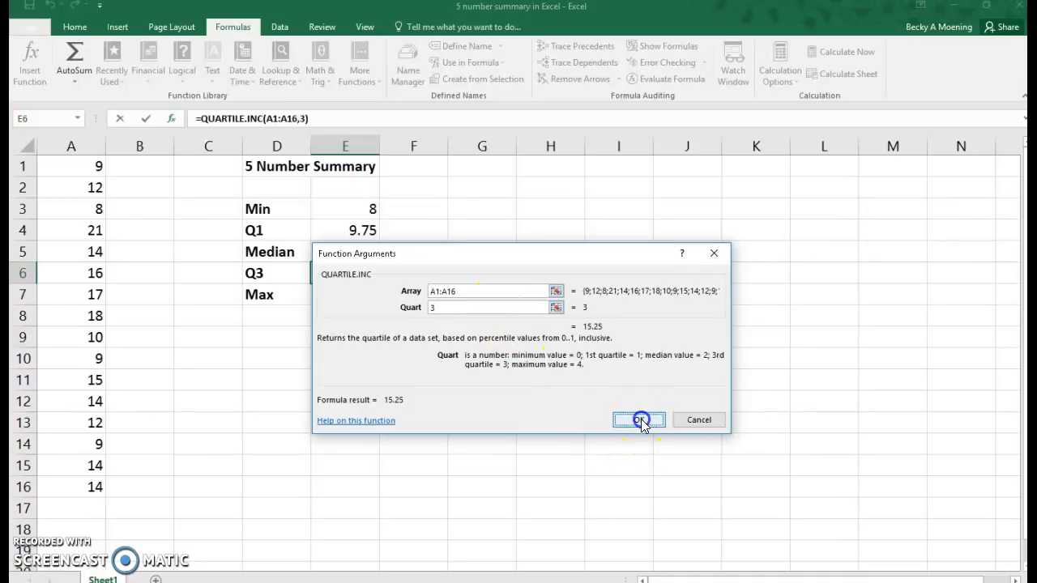
click(639, 420)
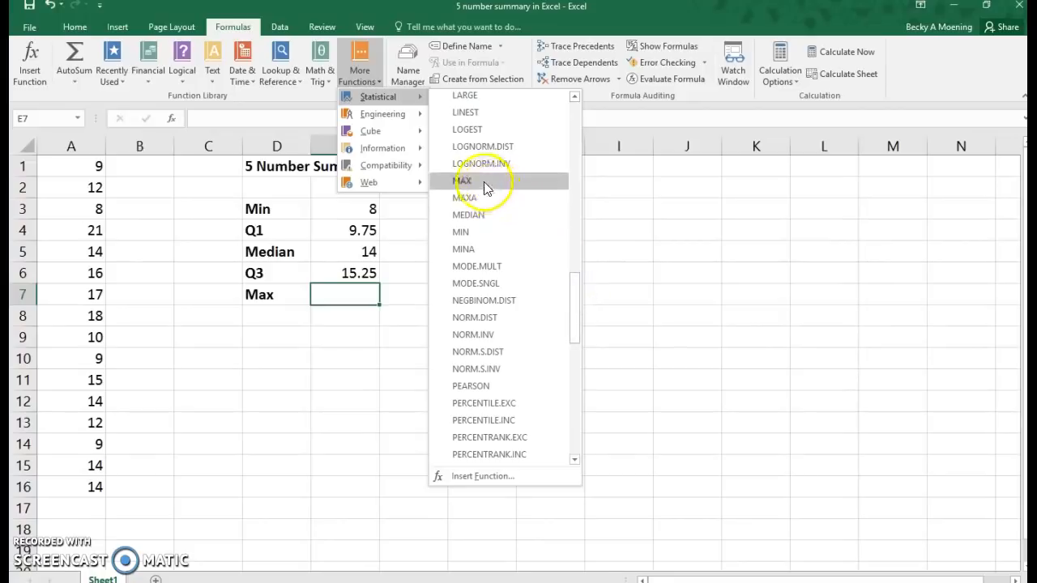
Choose the MAX function for the Max cell over A1:A16, returning 21
click(465, 180)
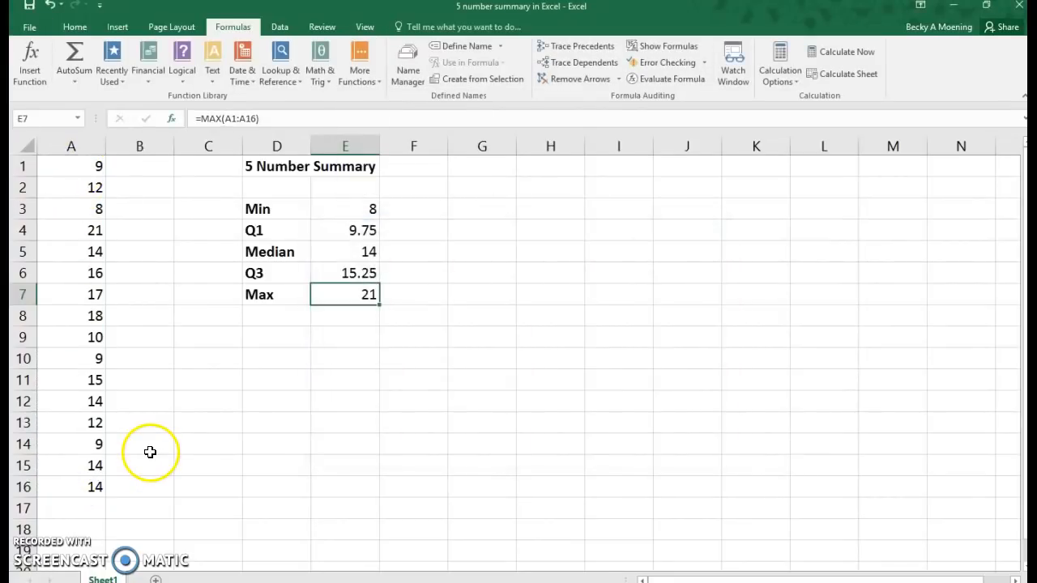
mouse_move(327, 418)
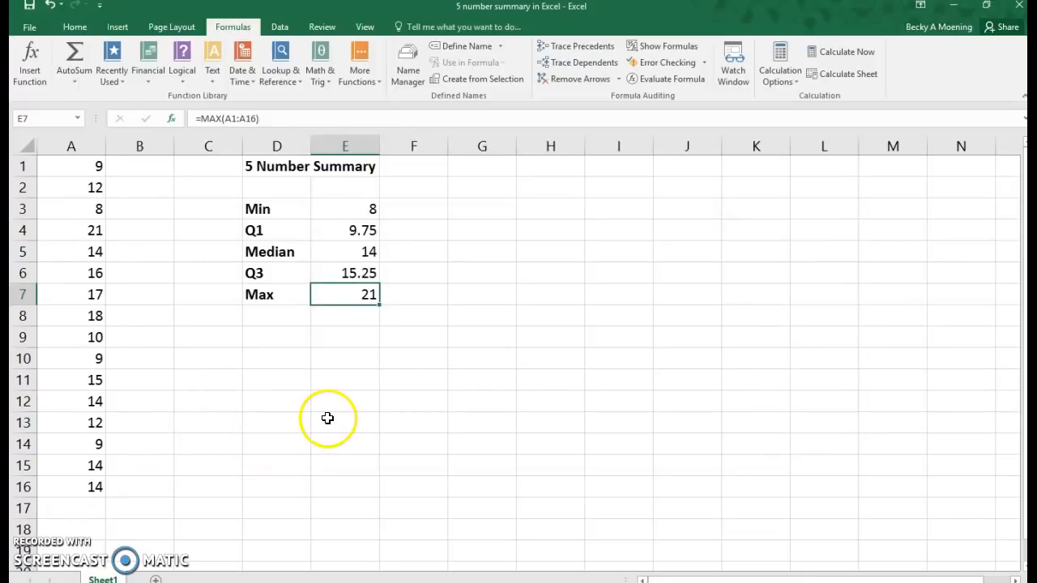
mouse_move(328, 417)
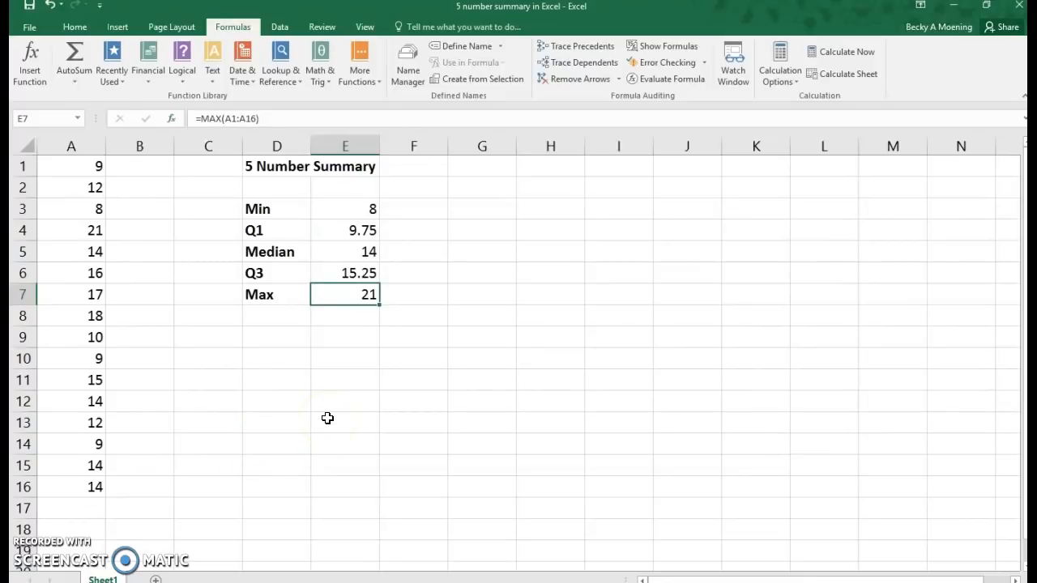
mouse_move(341, 230)
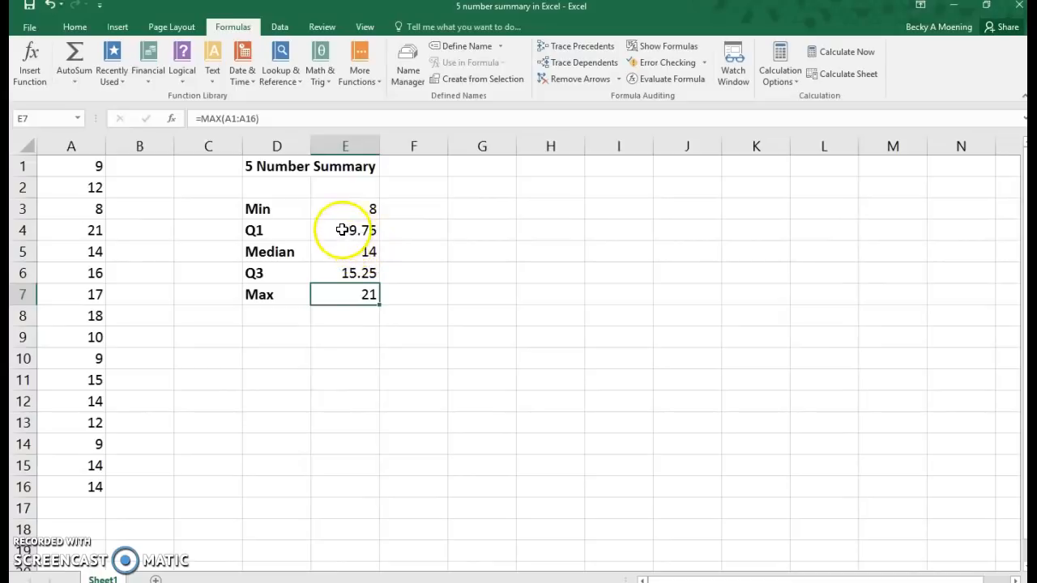
click(345, 272)
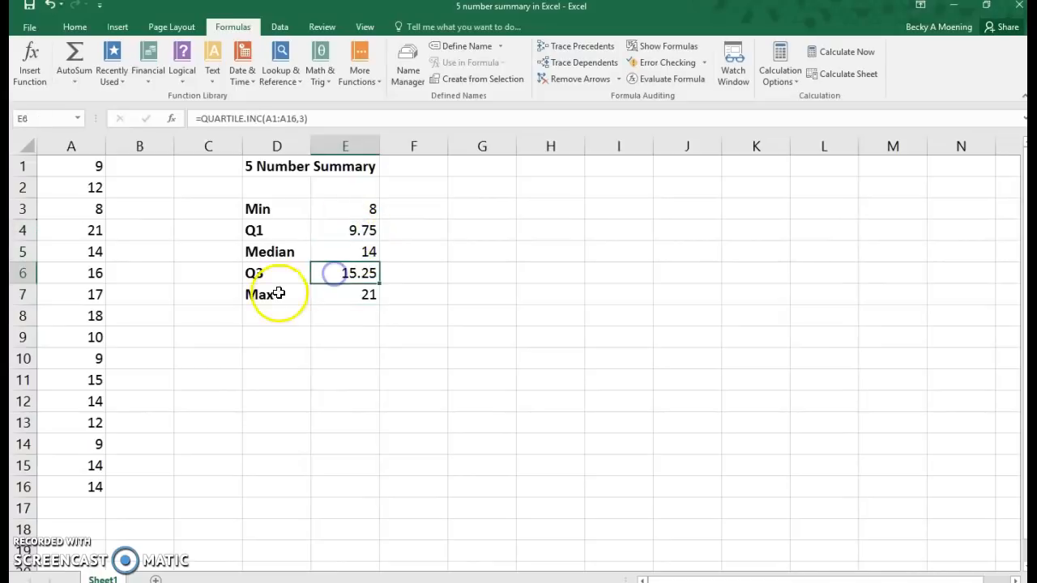
mouse_move(232, 321)
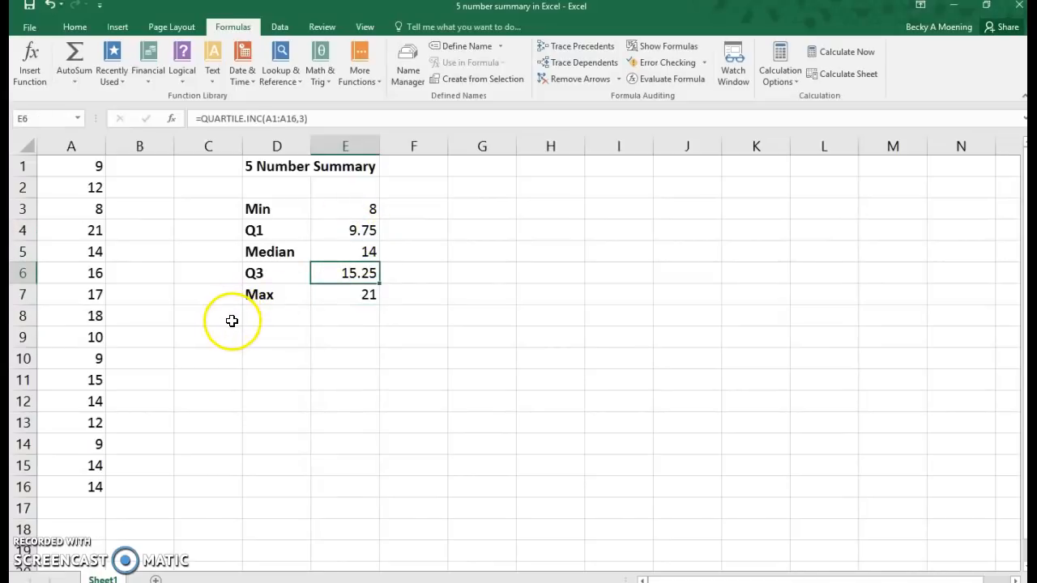
mouse_move(331, 299)
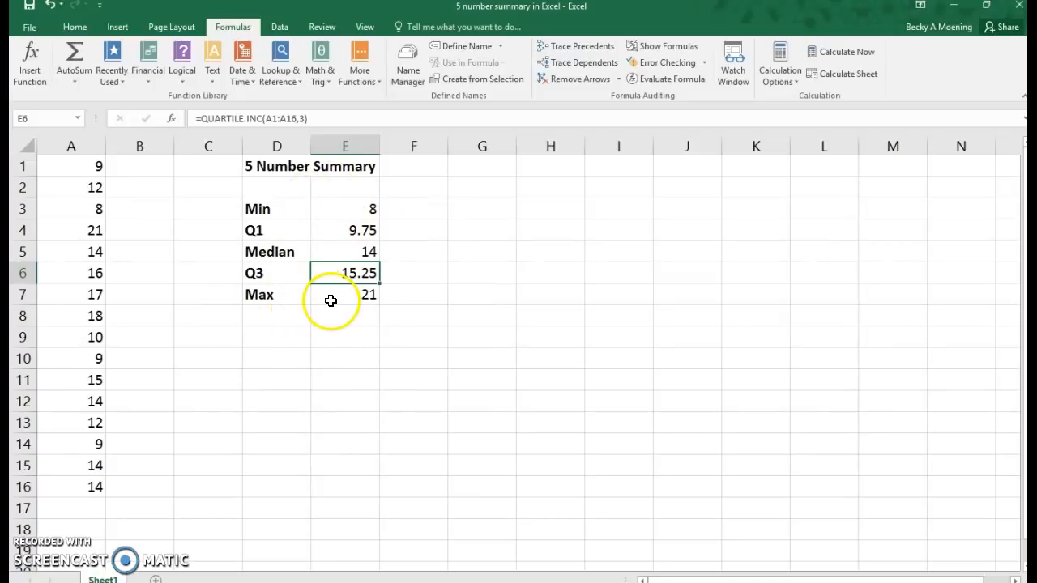